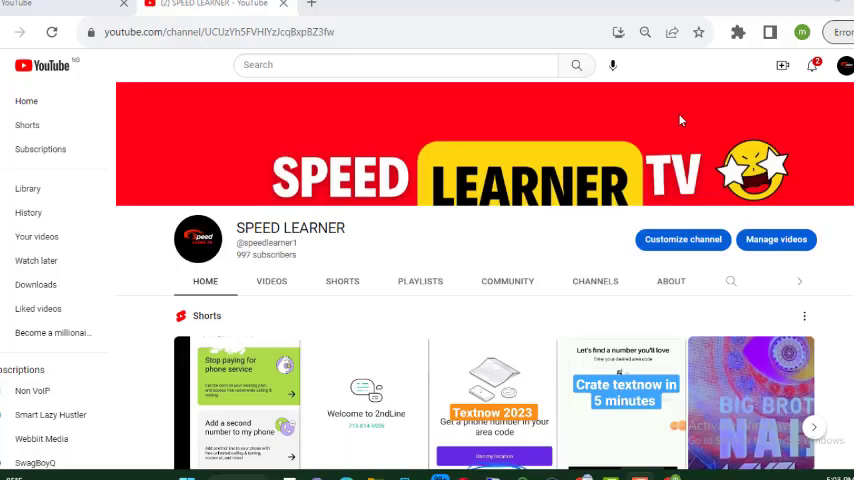
mouse_move(520, 18)
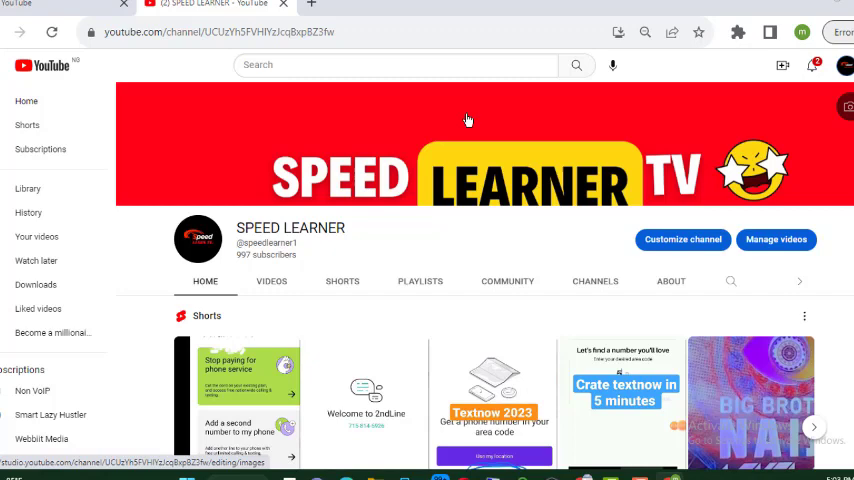
mouse_move(472, 150)
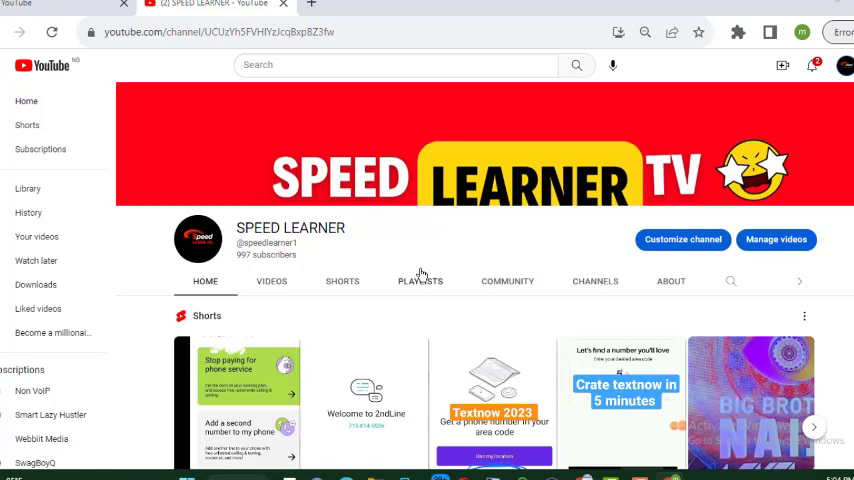
mouse_move(528, 234)
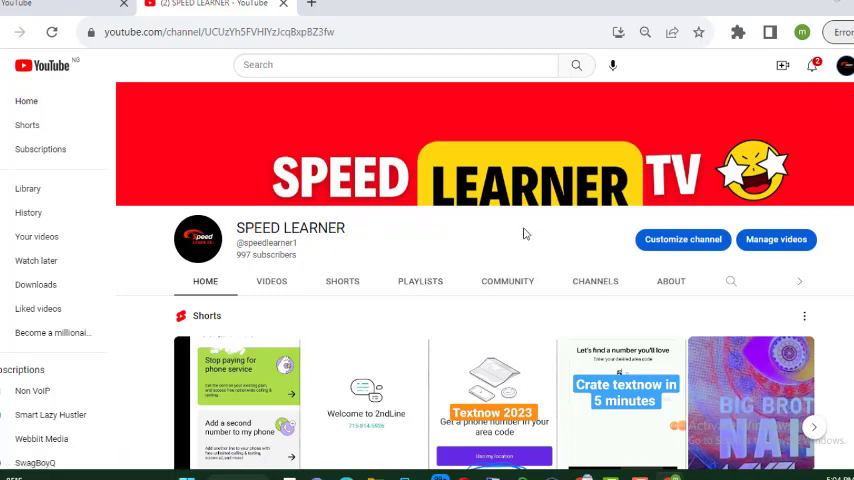
mouse_move(370, 342)
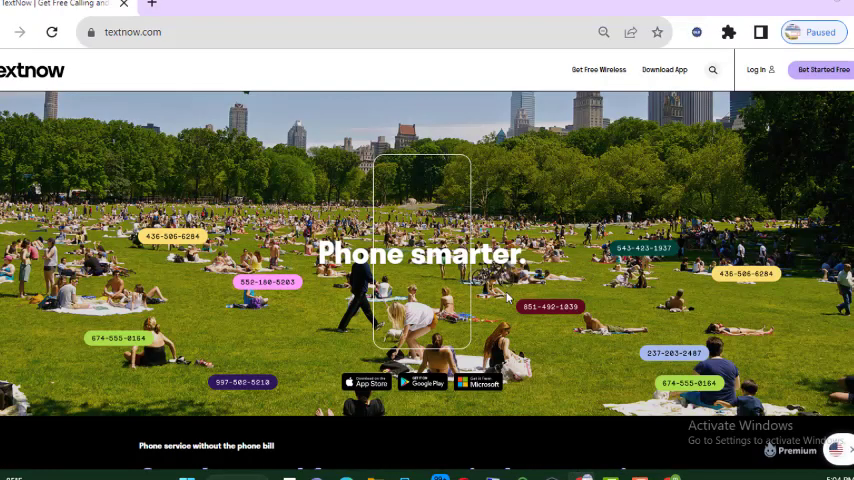
mouse_move(496, 100)
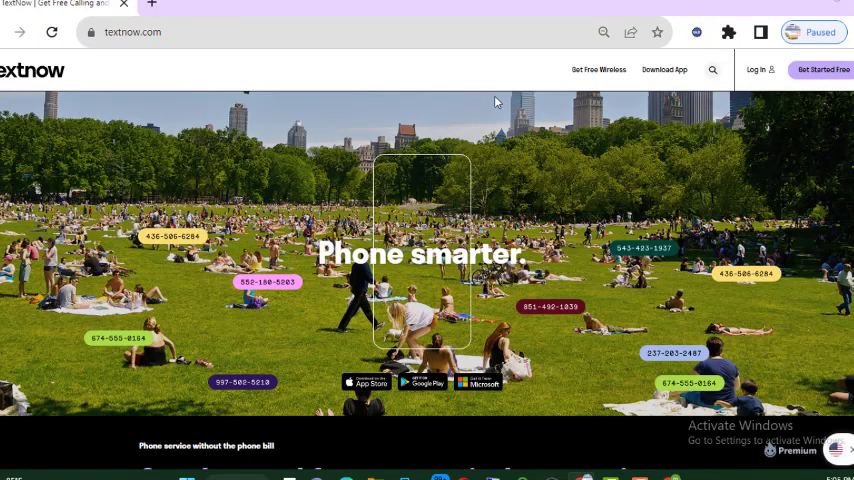
- Start the Get Started Free flow from the TextNow homepage
click(732, 32)
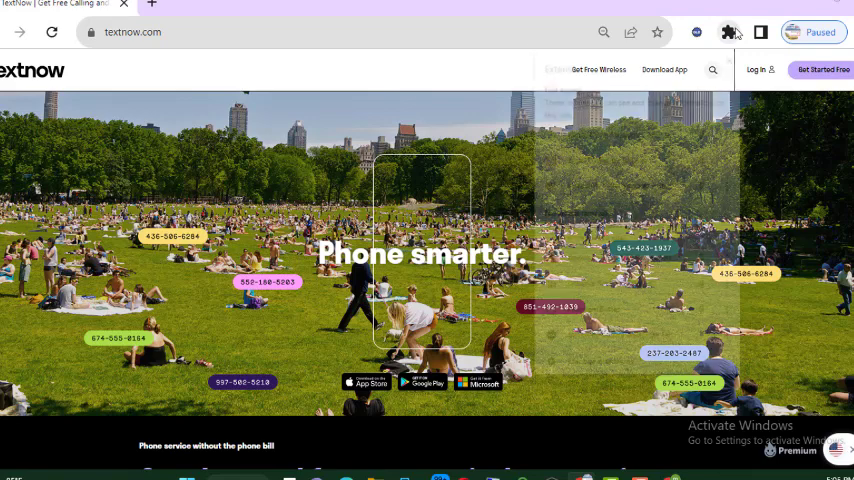
click(732, 32)
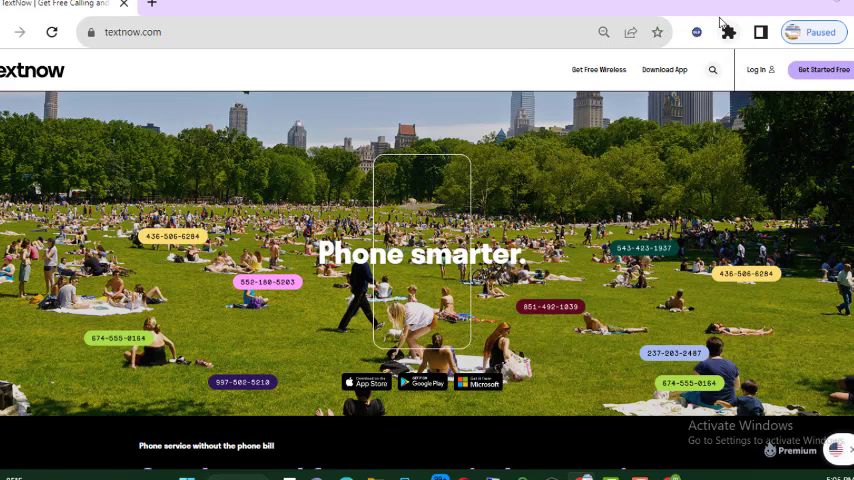
mouse_move(592, 176)
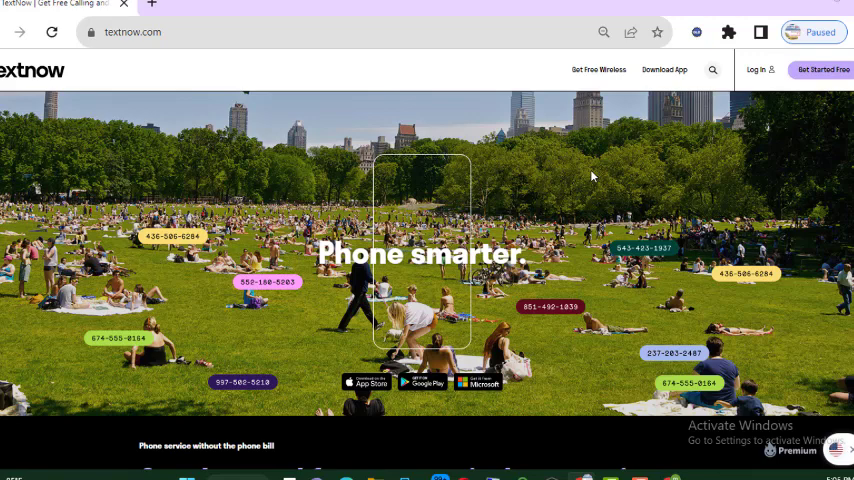
mouse_move(770, 70)
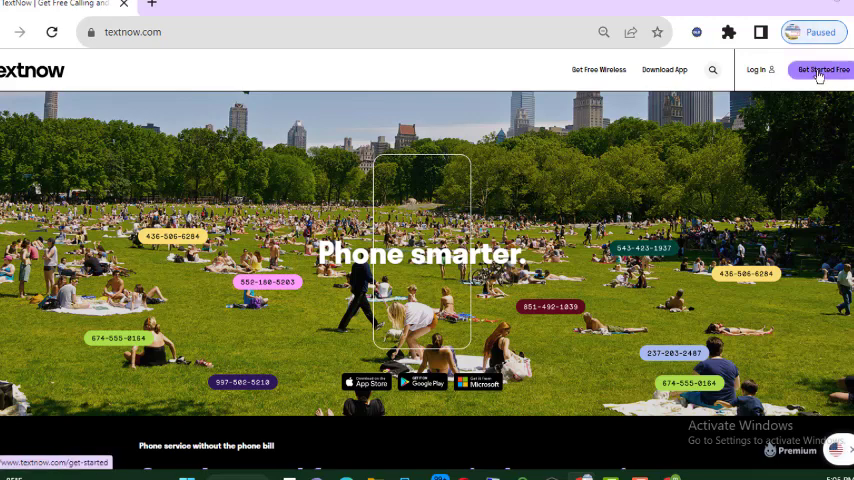
click(824, 68)
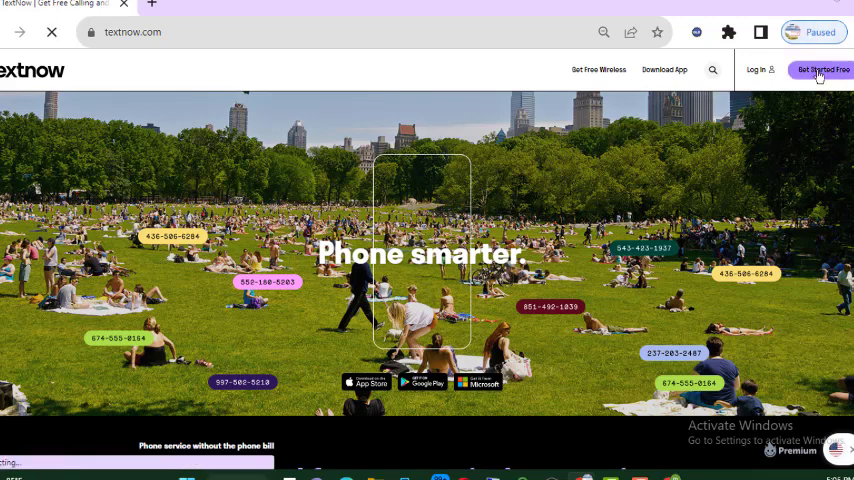
click(822, 68)
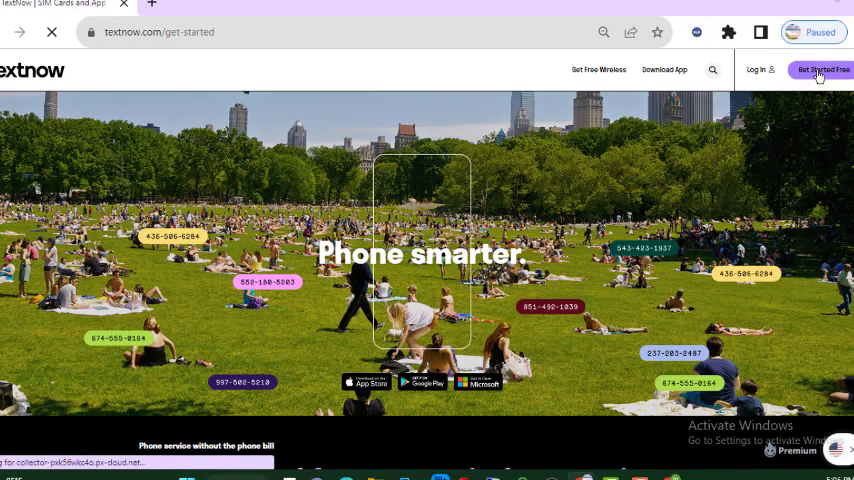
click(824, 70)
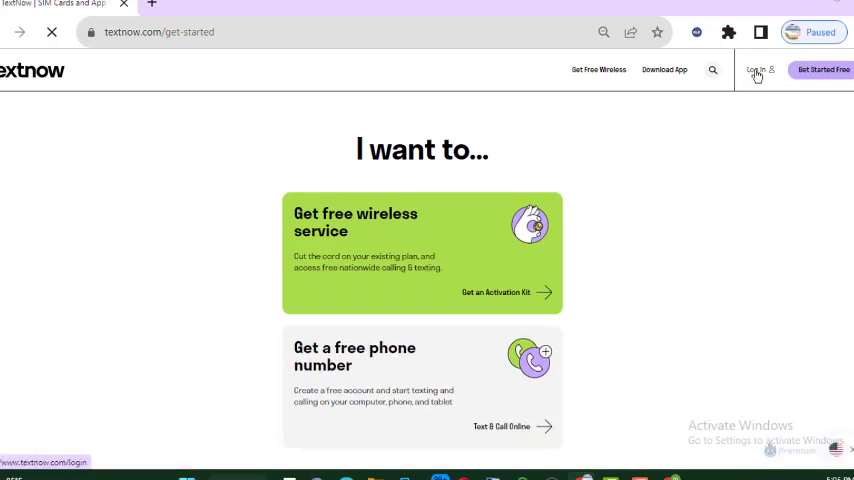
- Go to Log in and sign in to reach the TextNow messages inbox
click(756, 70)
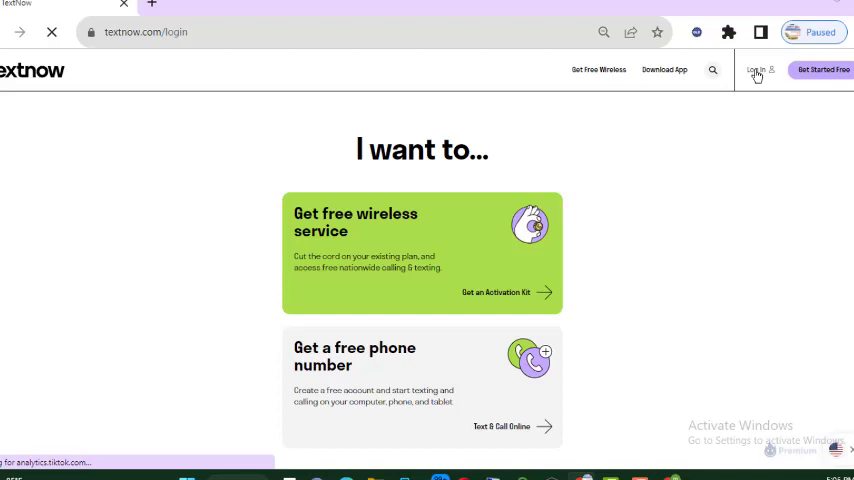
click(756, 70)
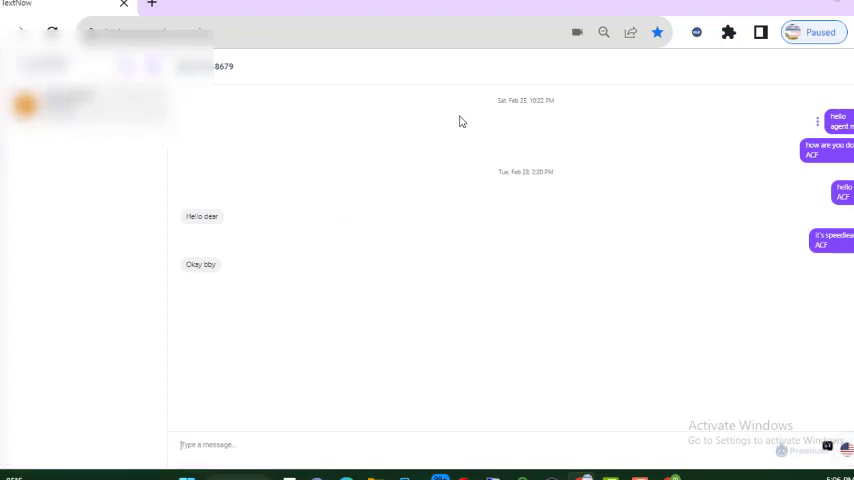
mouse_move(512, 110)
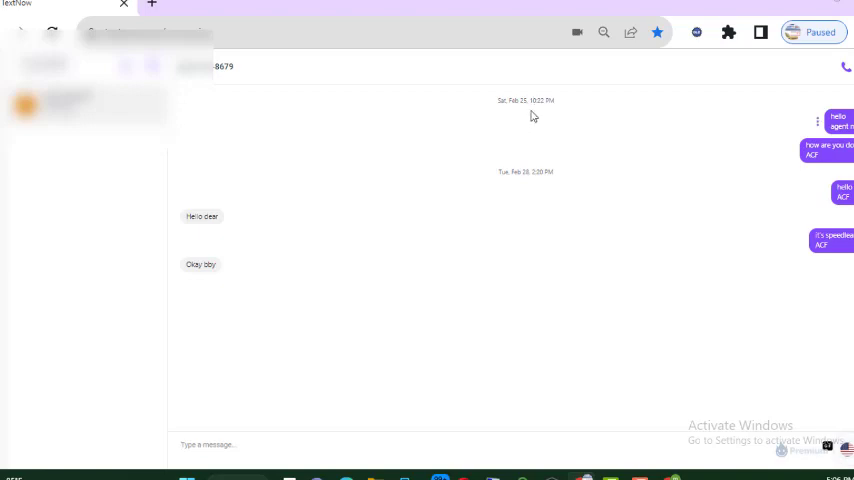
mouse_move(268, 126)
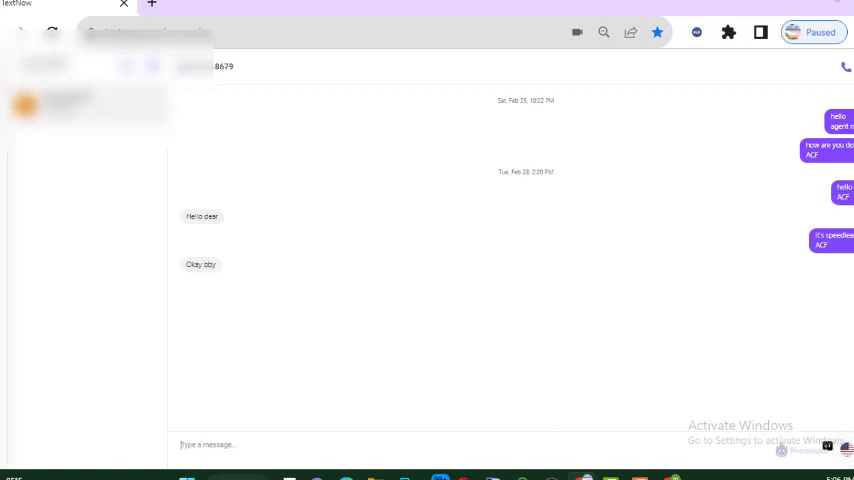
- Log out of the TextNow account from the side menu and confirm, returning to the homepage
click(40, 100)
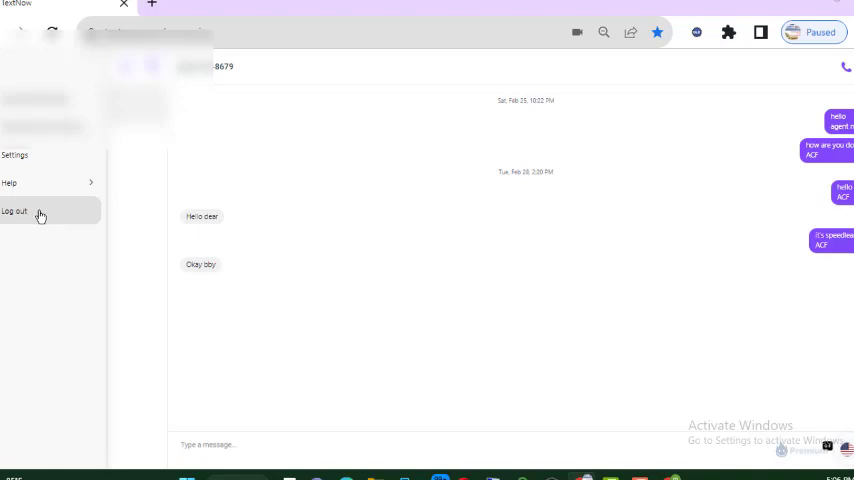
click(14, 212)
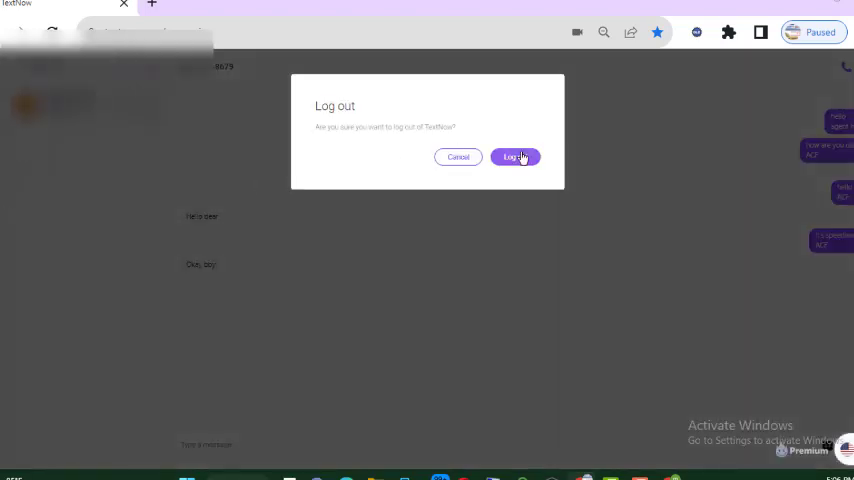
click(512, 156)
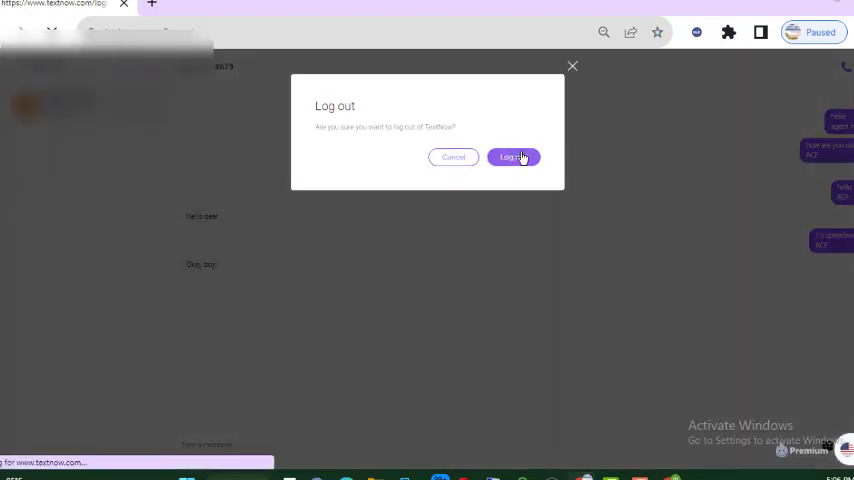
click(512, 156)
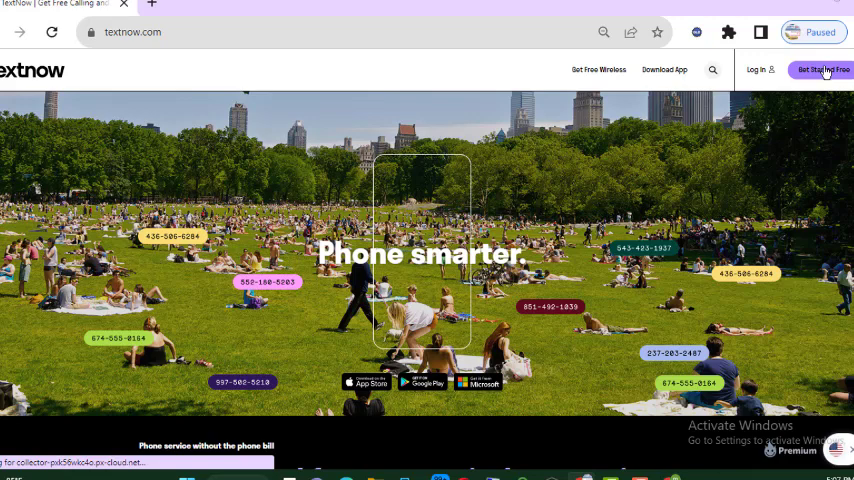
- Begin free signup, choose a free phone number and sign up with a different Google account
click(822, 70)
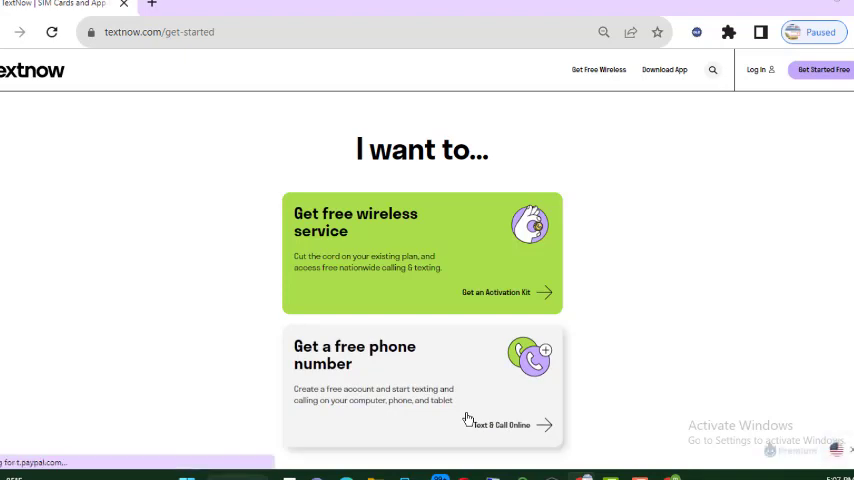
click(502, 424)
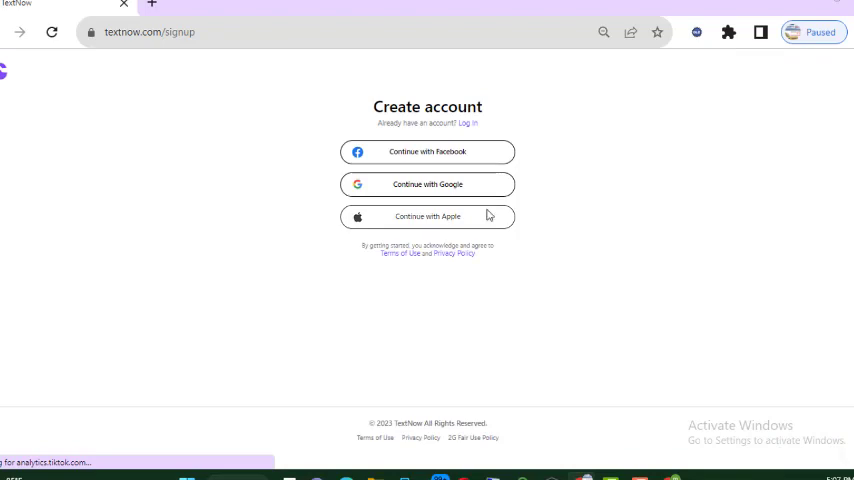
click(428, 184)
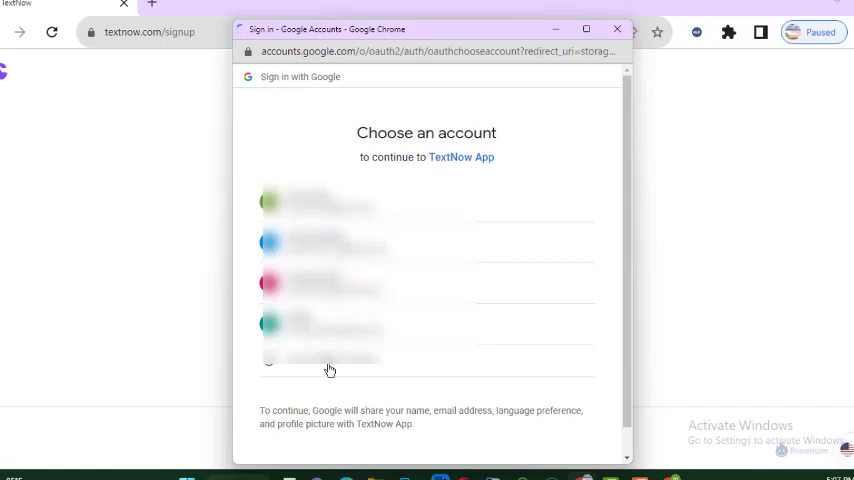
click(328, 356)
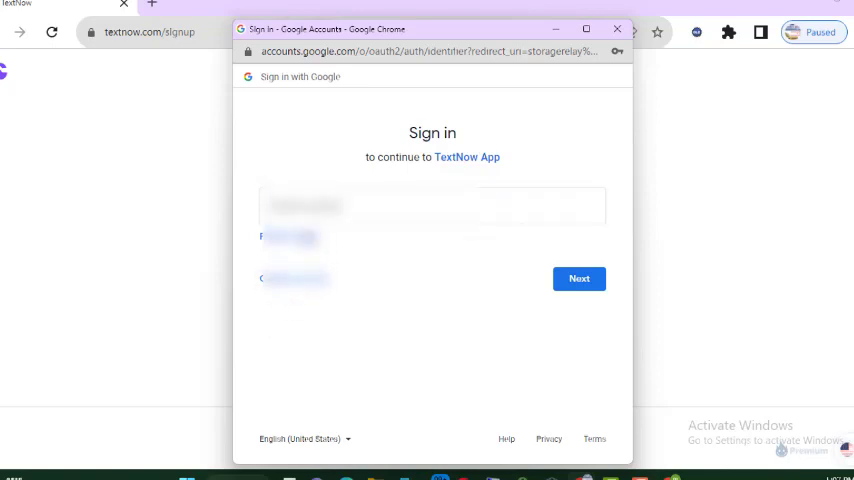
- Enter the Google account email and continue to the password screen
click(432, 204)
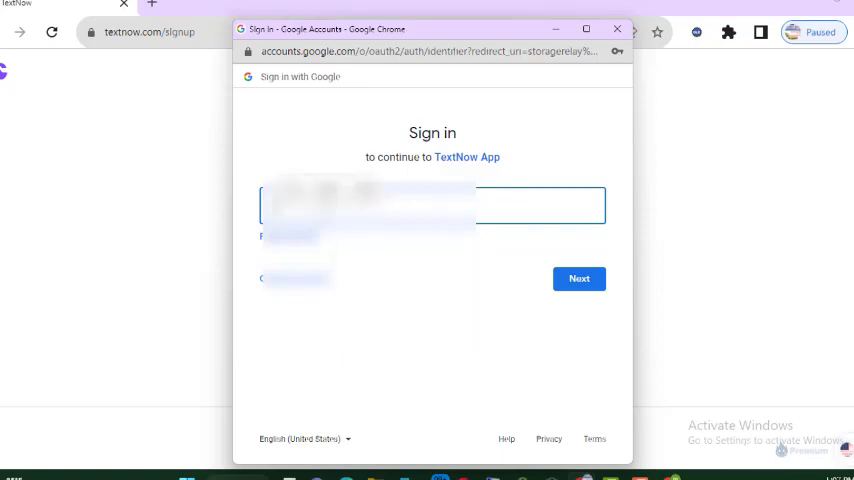
text(spe)
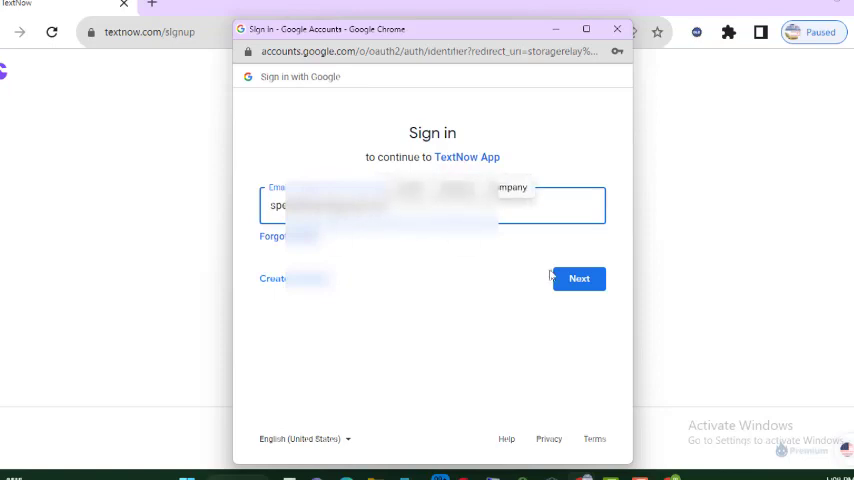
click(578, 278)
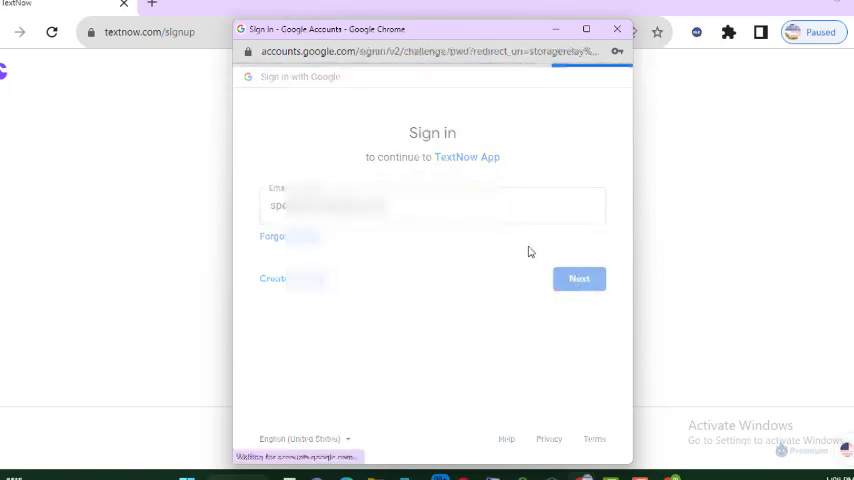
- Enter the Google password and sign in, creating the TextNow account
click(580, 278)
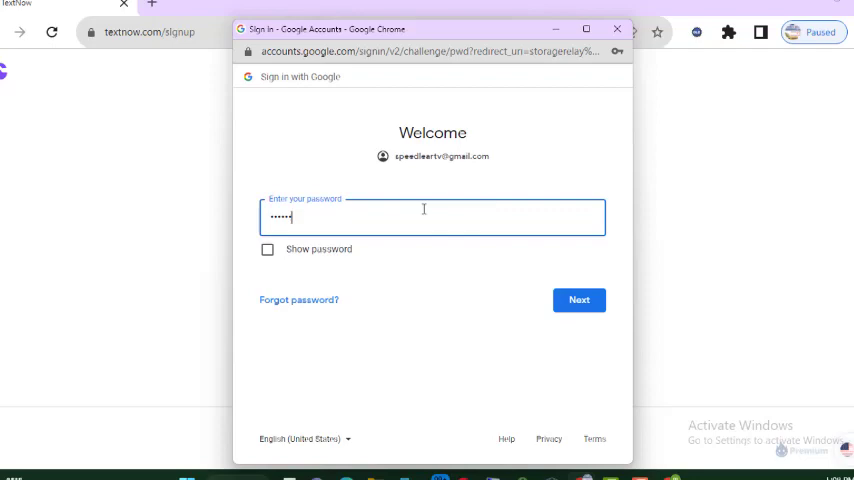
text(password)
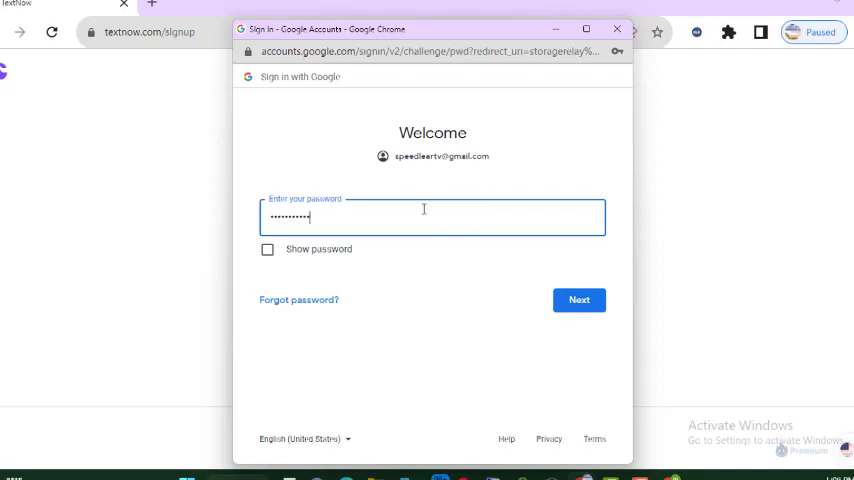
click(580, 300)
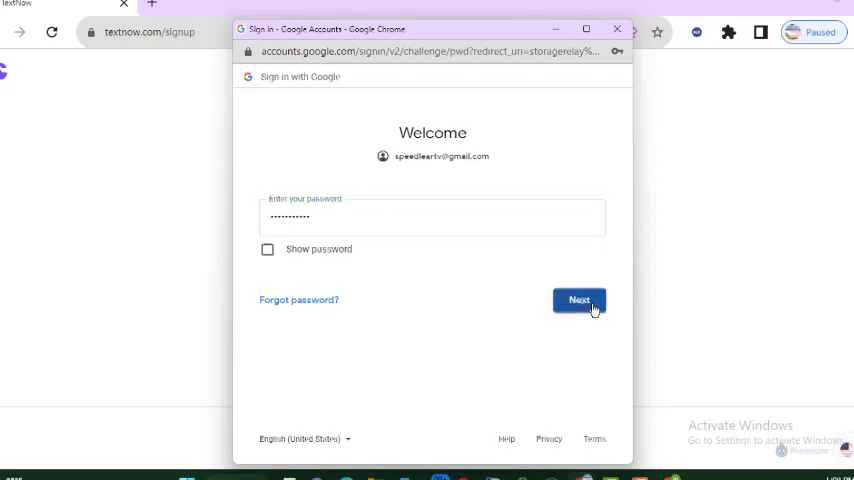
click(580, 300)
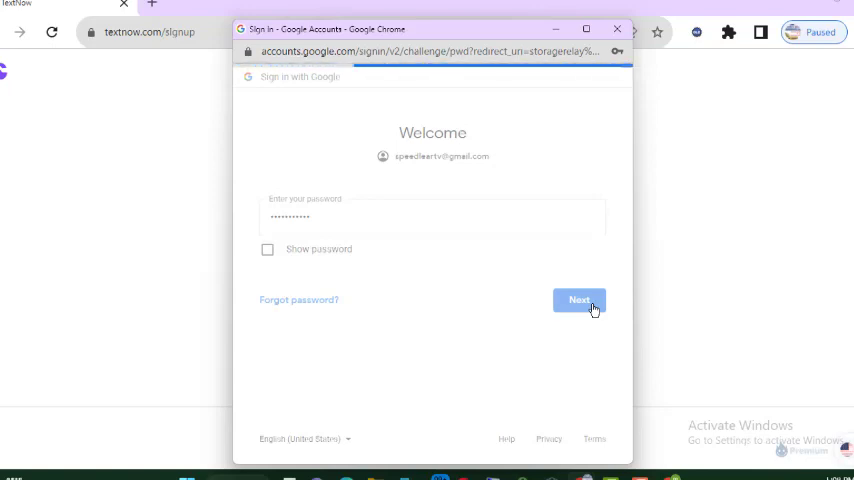
click(580, 300)
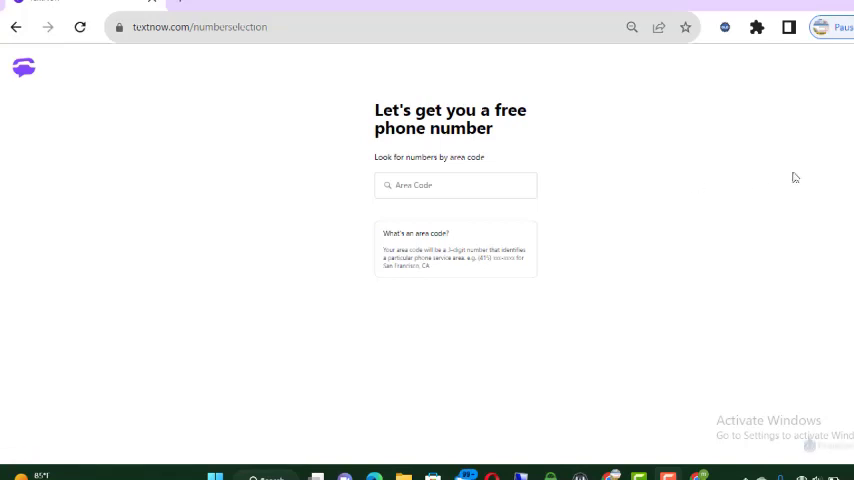
- Search for available numbers in area code 712
click(456, 184)
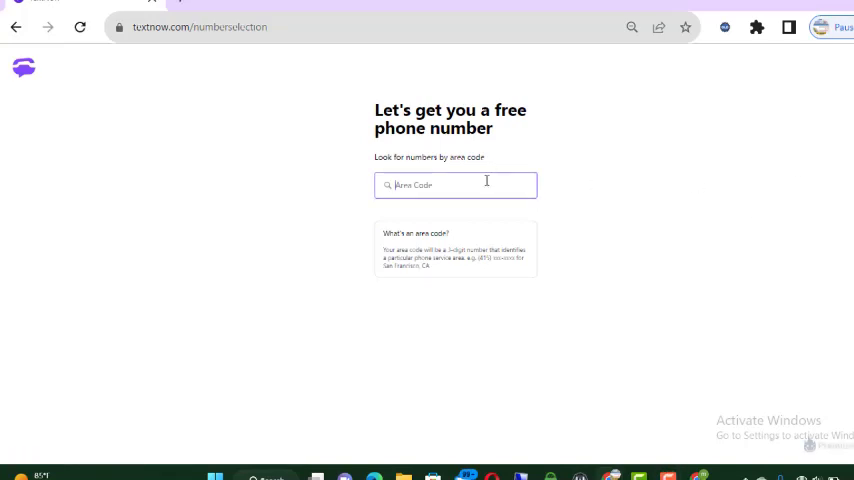
text(712)
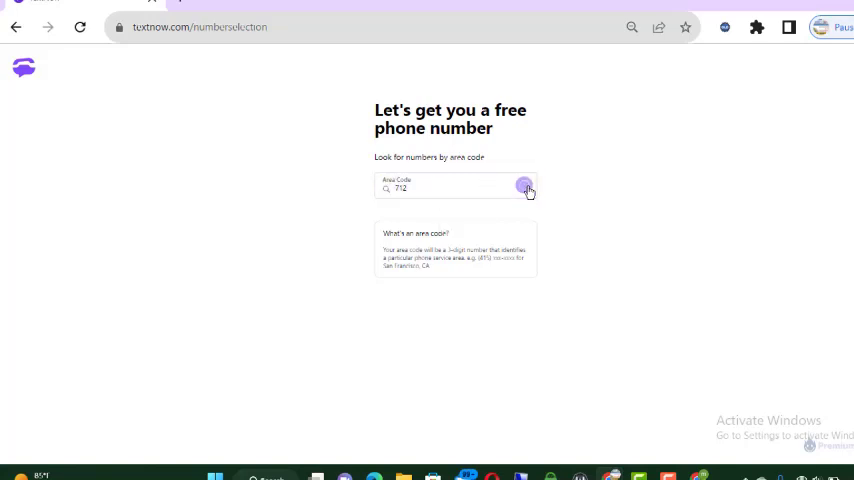
click(528, 188)
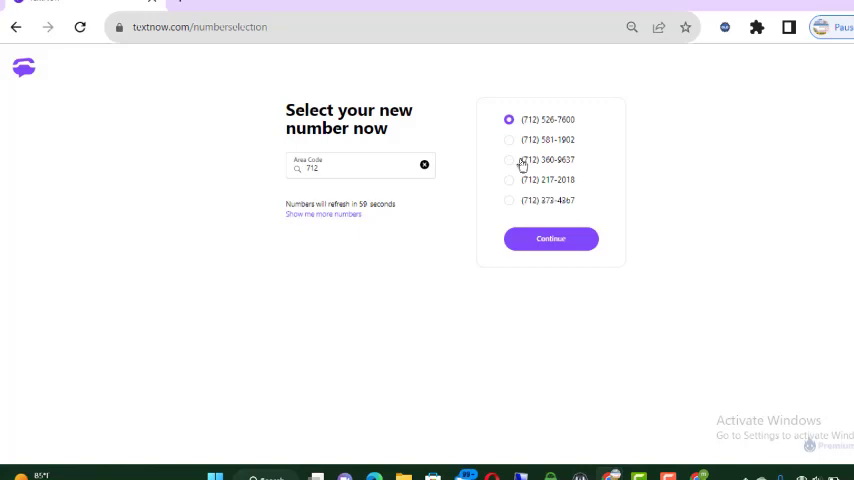
mouse_move(512, 184)
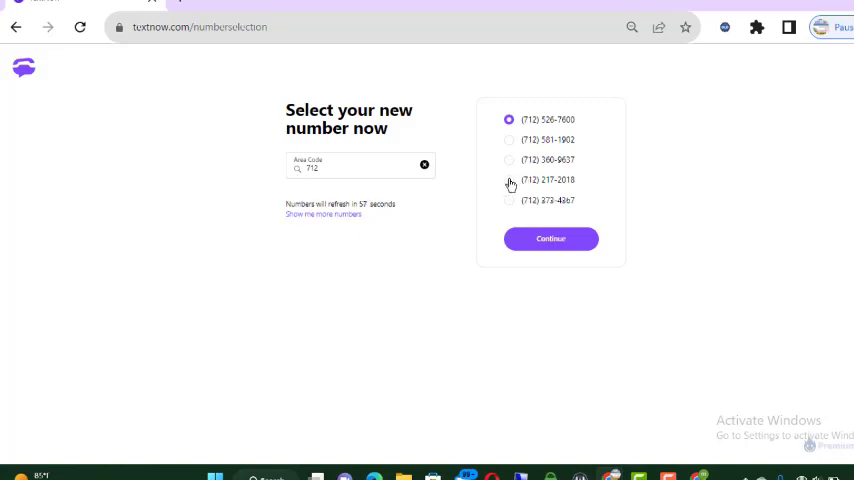
click(508, 180)
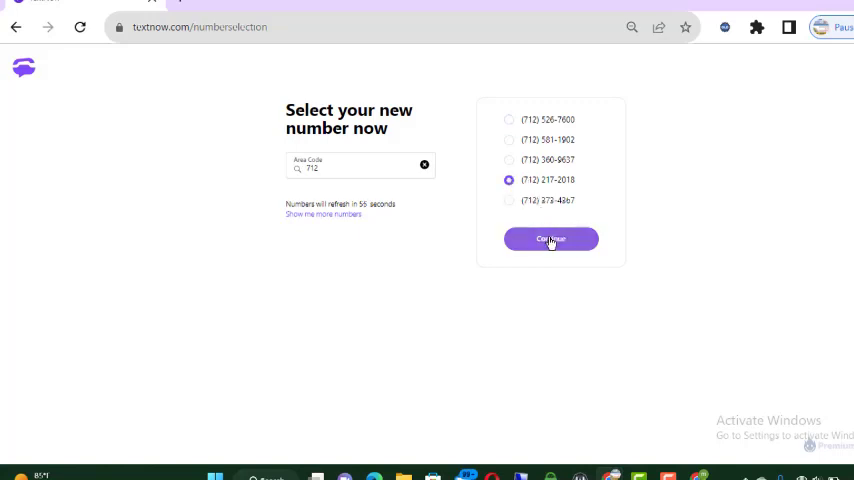
click(550, 240)
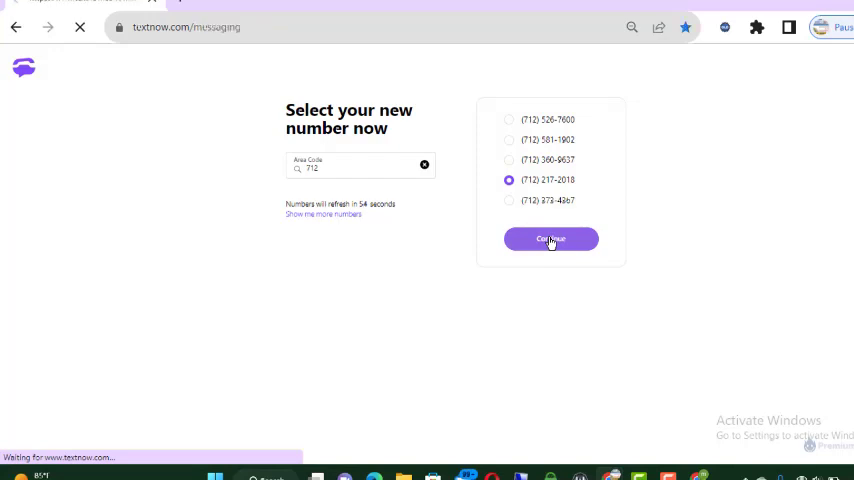
click(550, 240)
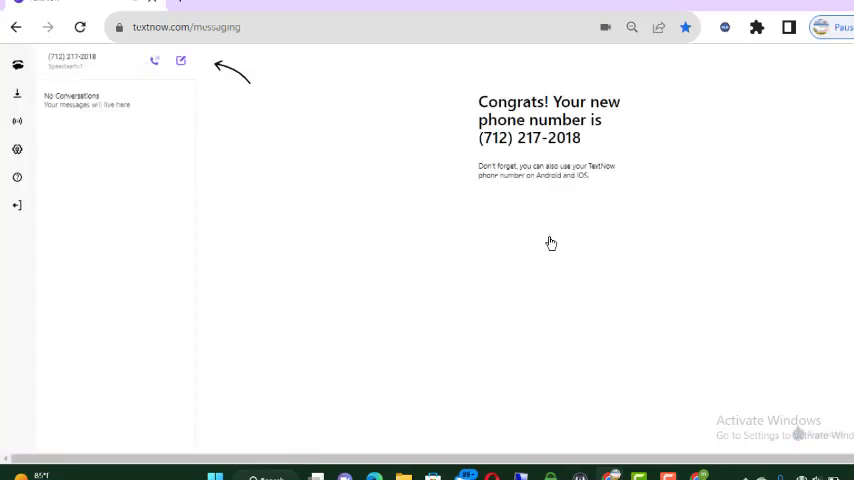
mouse_move(108, 148)
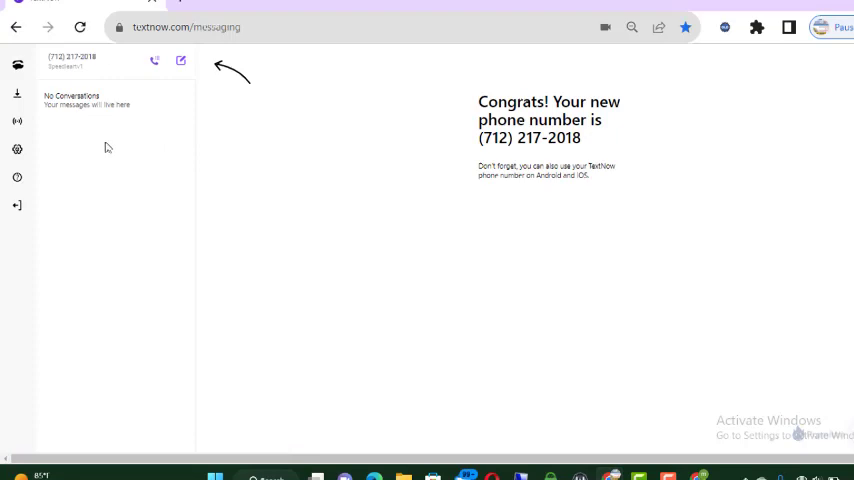
mouse_move(140, 148)
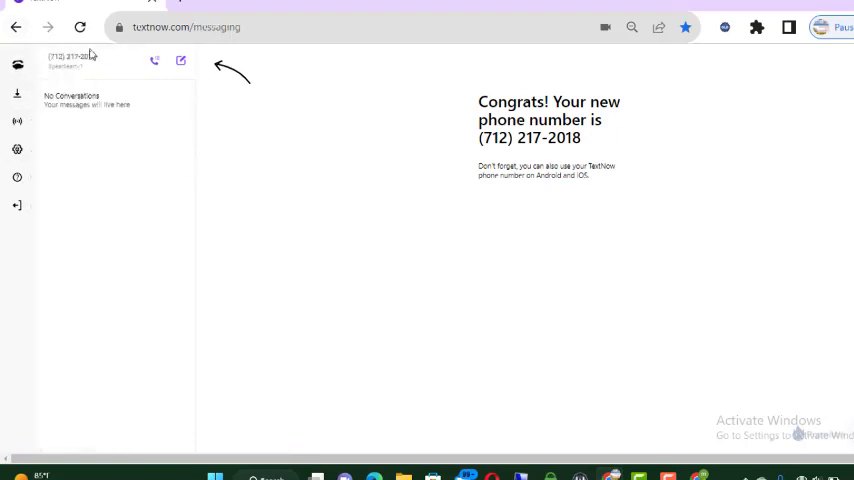
mouse_move(336, 116)
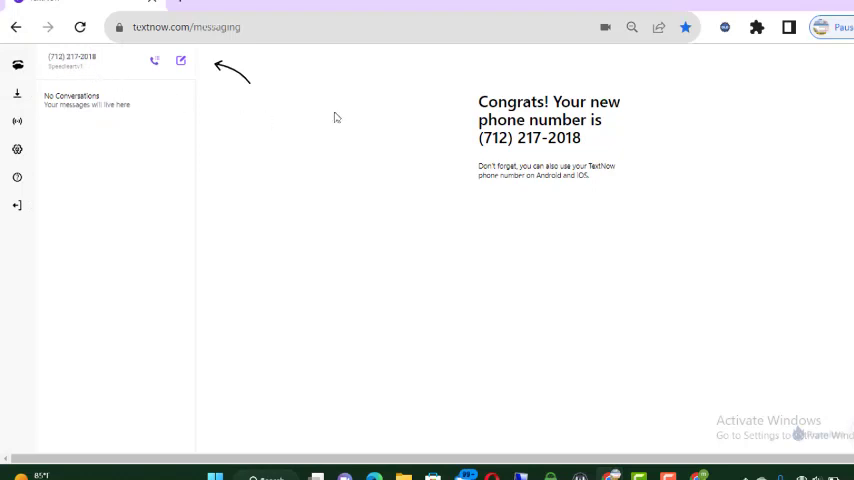
mouse_move(488, 164)
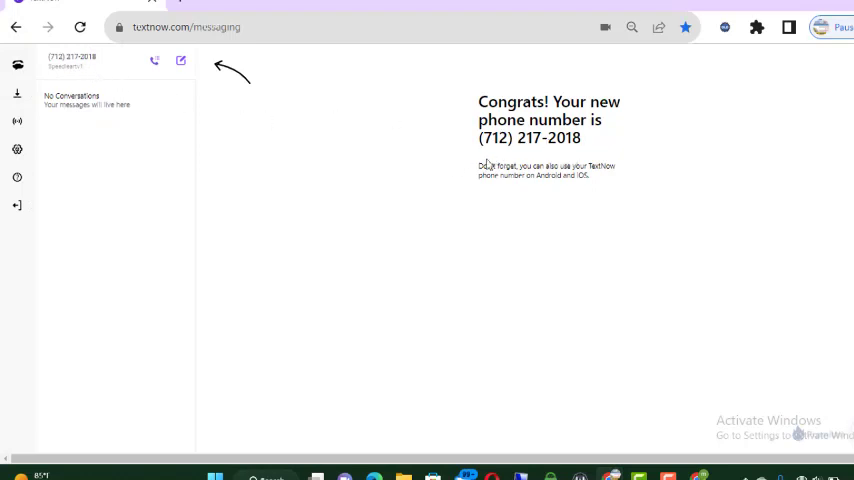
mouse_move(520, 268)
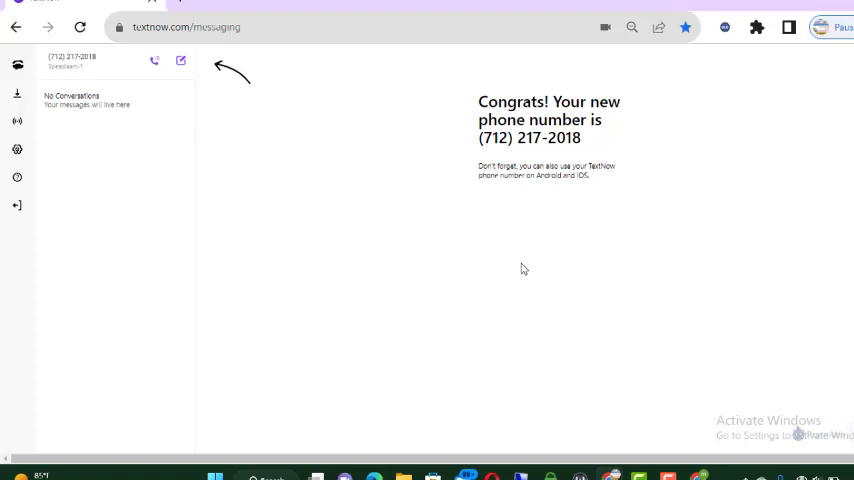
mouse_move(670, 464)
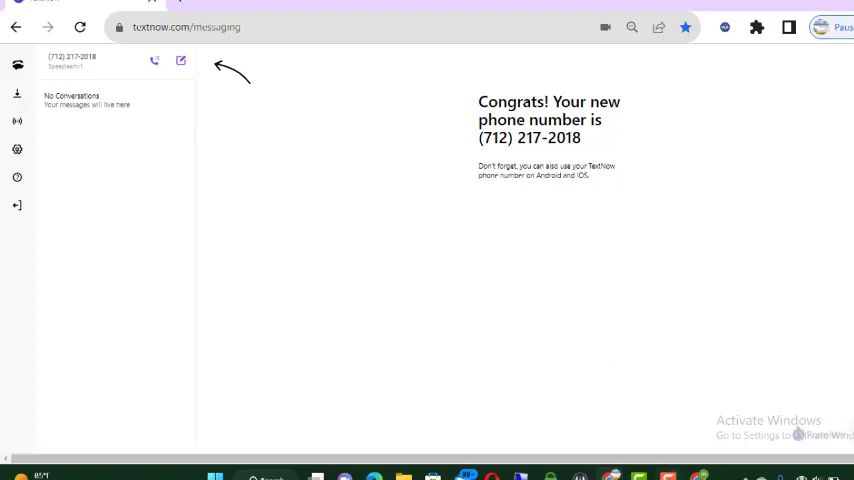
mouse_move(808, 220)
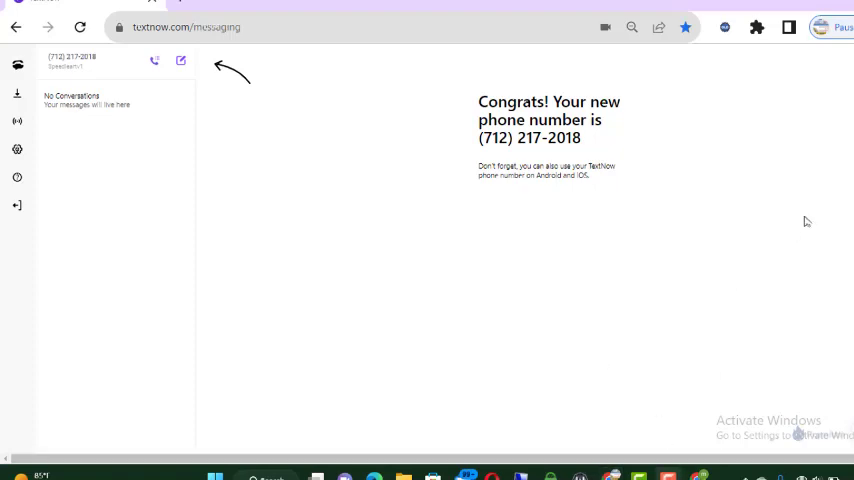
mouse_move(818, 240)
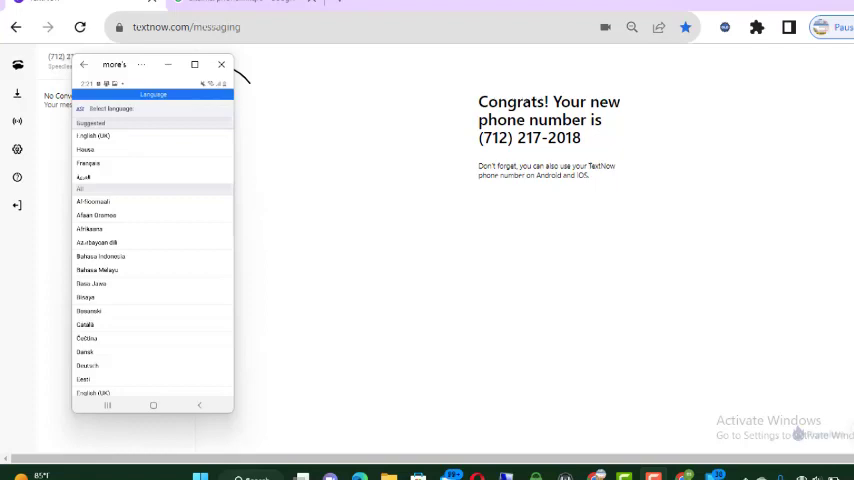
mouse_move(272, 224)
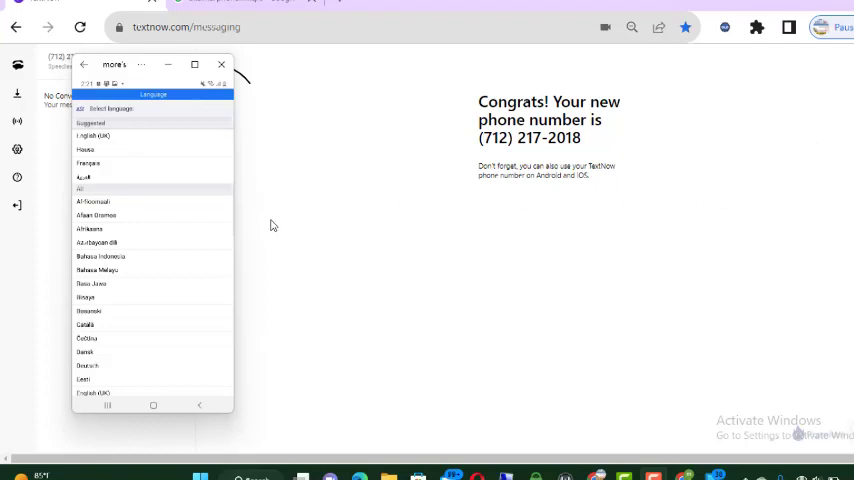
mouse_move(184, 268)
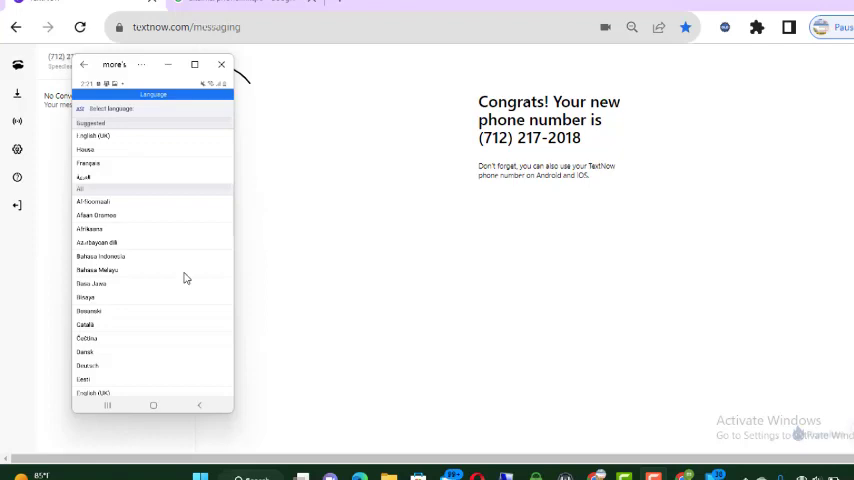
- Scroll Facebook's Select Language list down to the English options on the mirrored phone
scroll(down, 3)
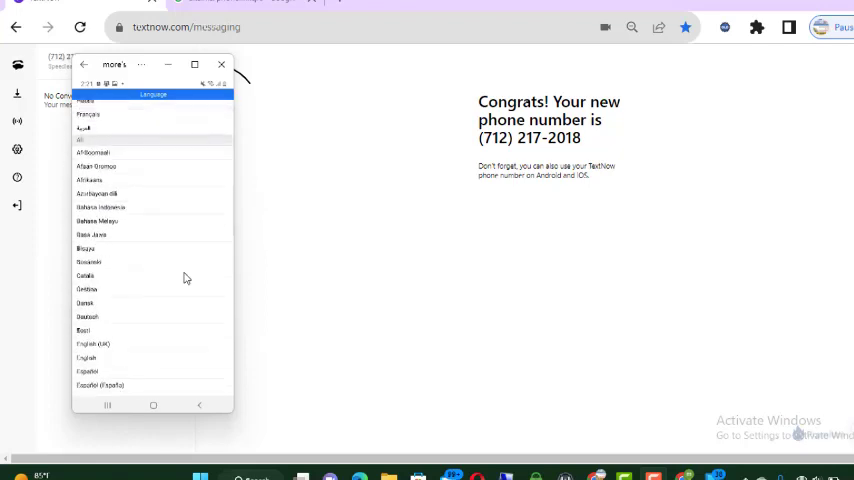
scroll(down, 3)
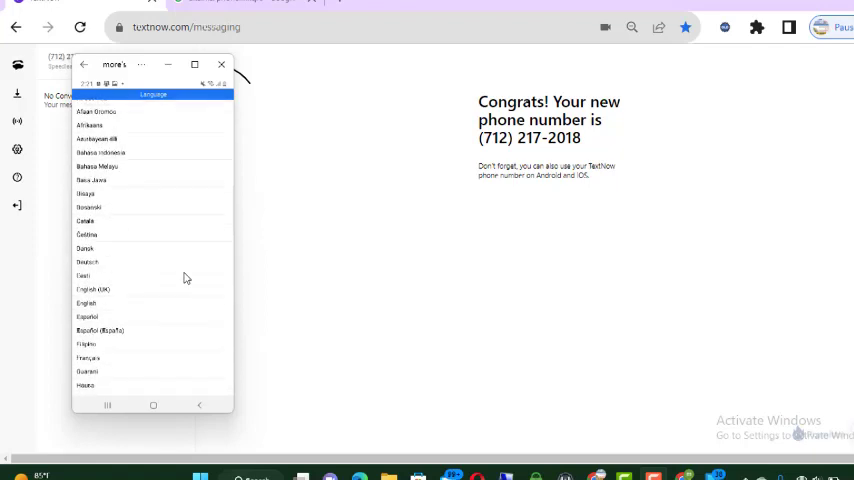